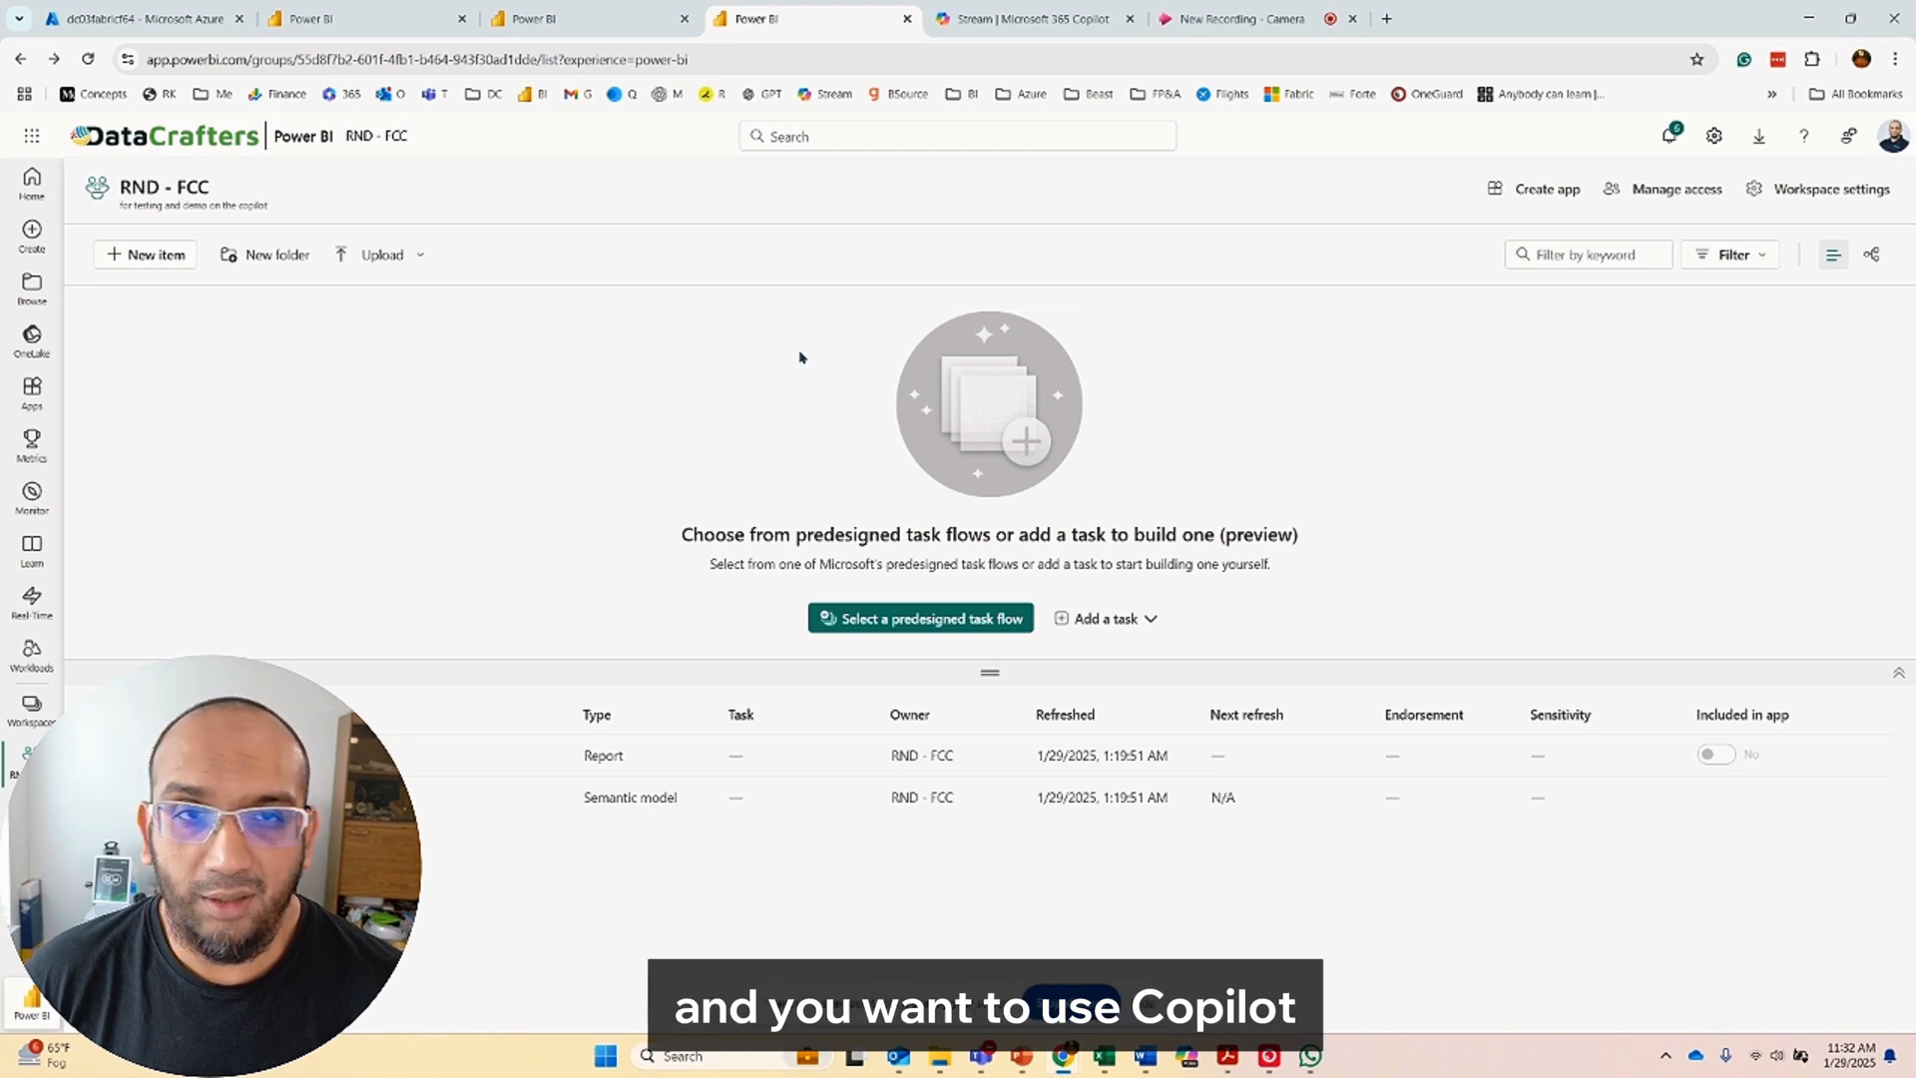
Go to the admin portal's tenant settings from the RND - FCC workspace
click(603, 755)
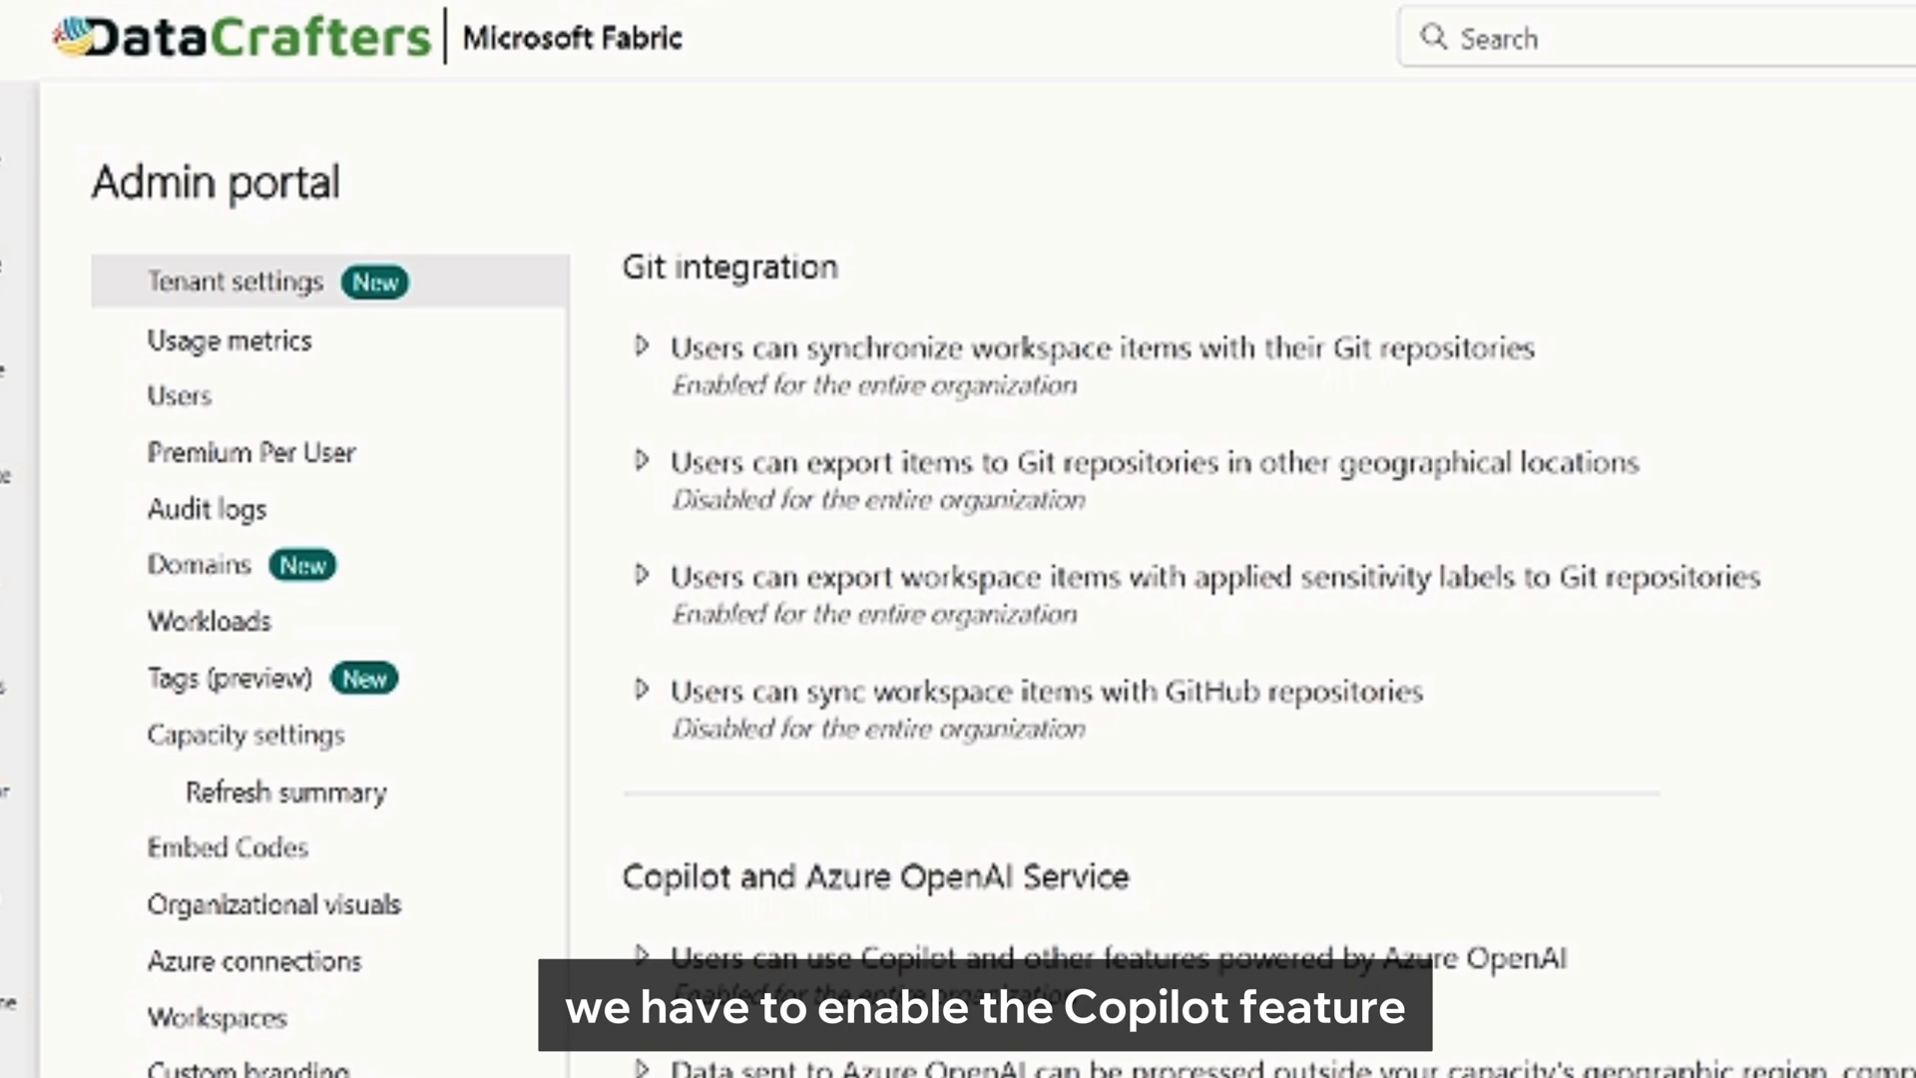
Enable 'Capacities can be designated as Fabric Copilot capacities' for the whole organization and apply
scroll(down, 3)
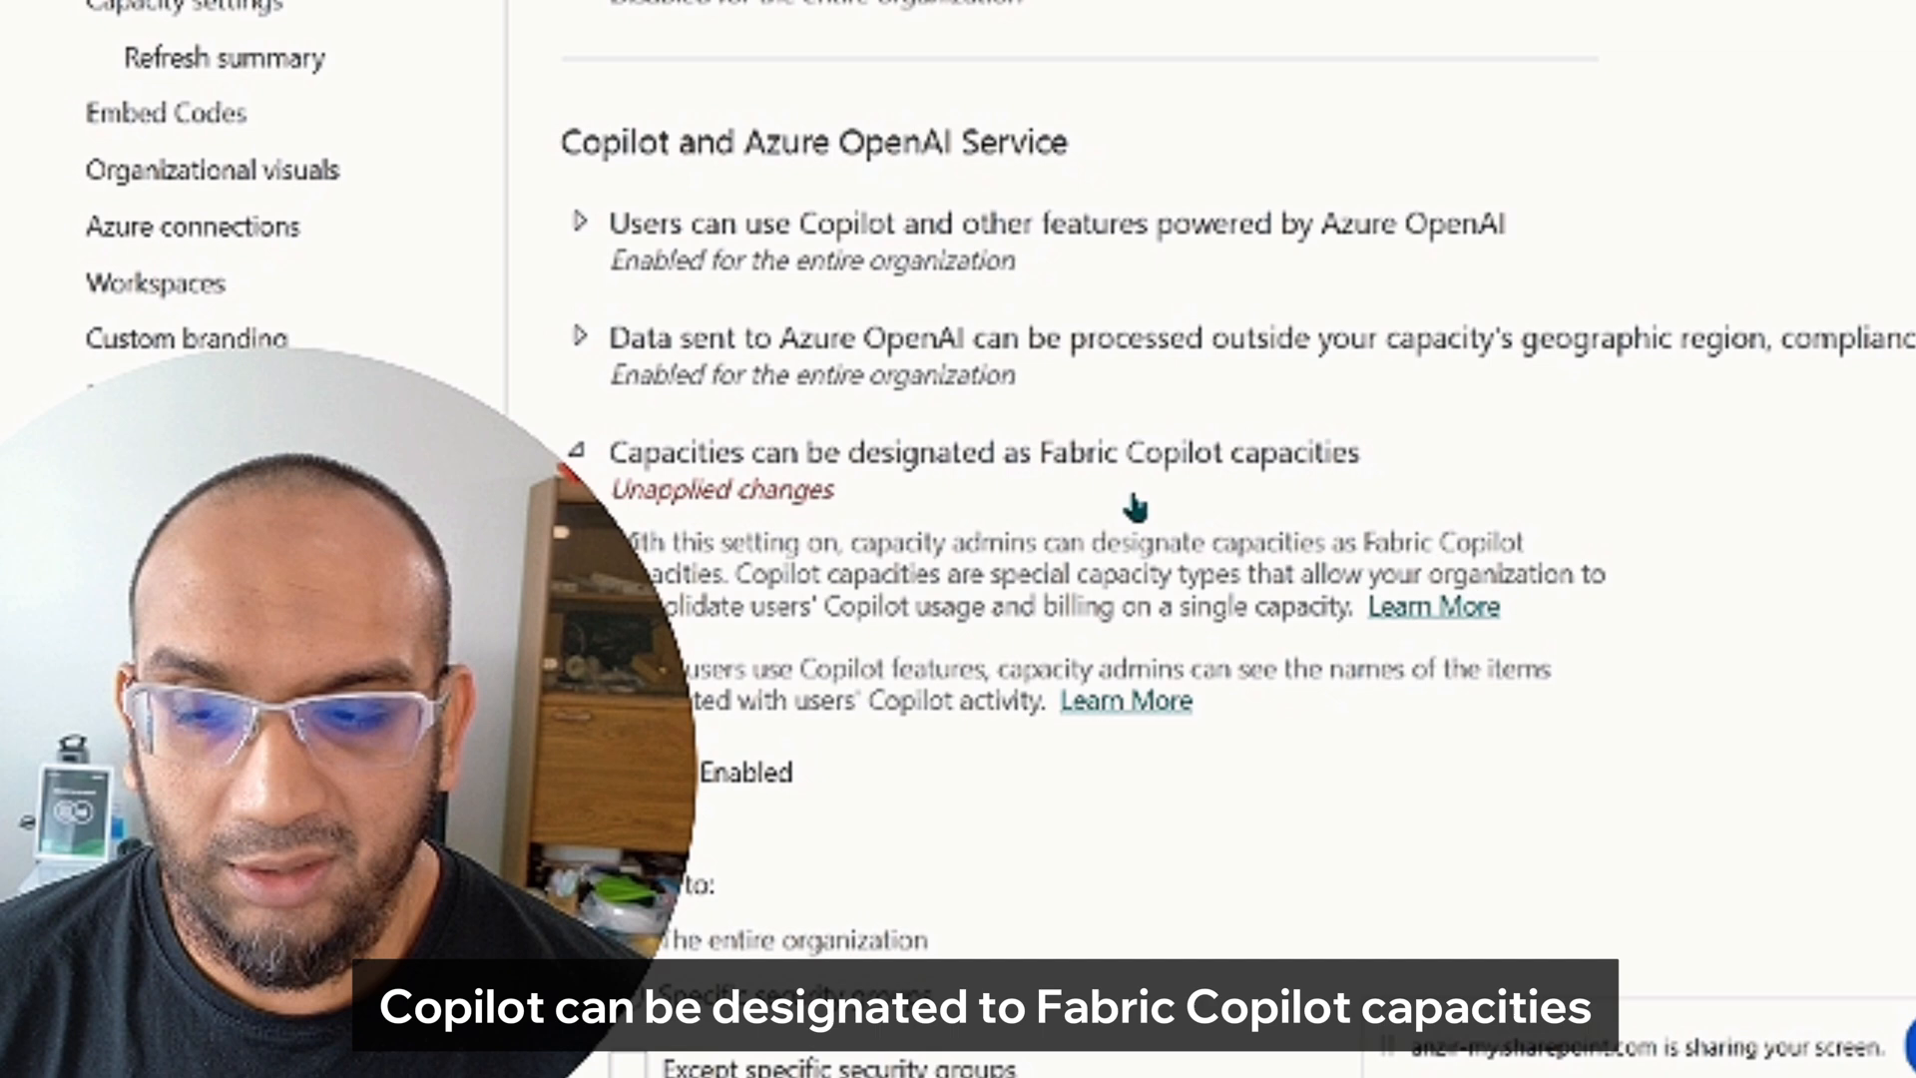
scroll(down, 3)
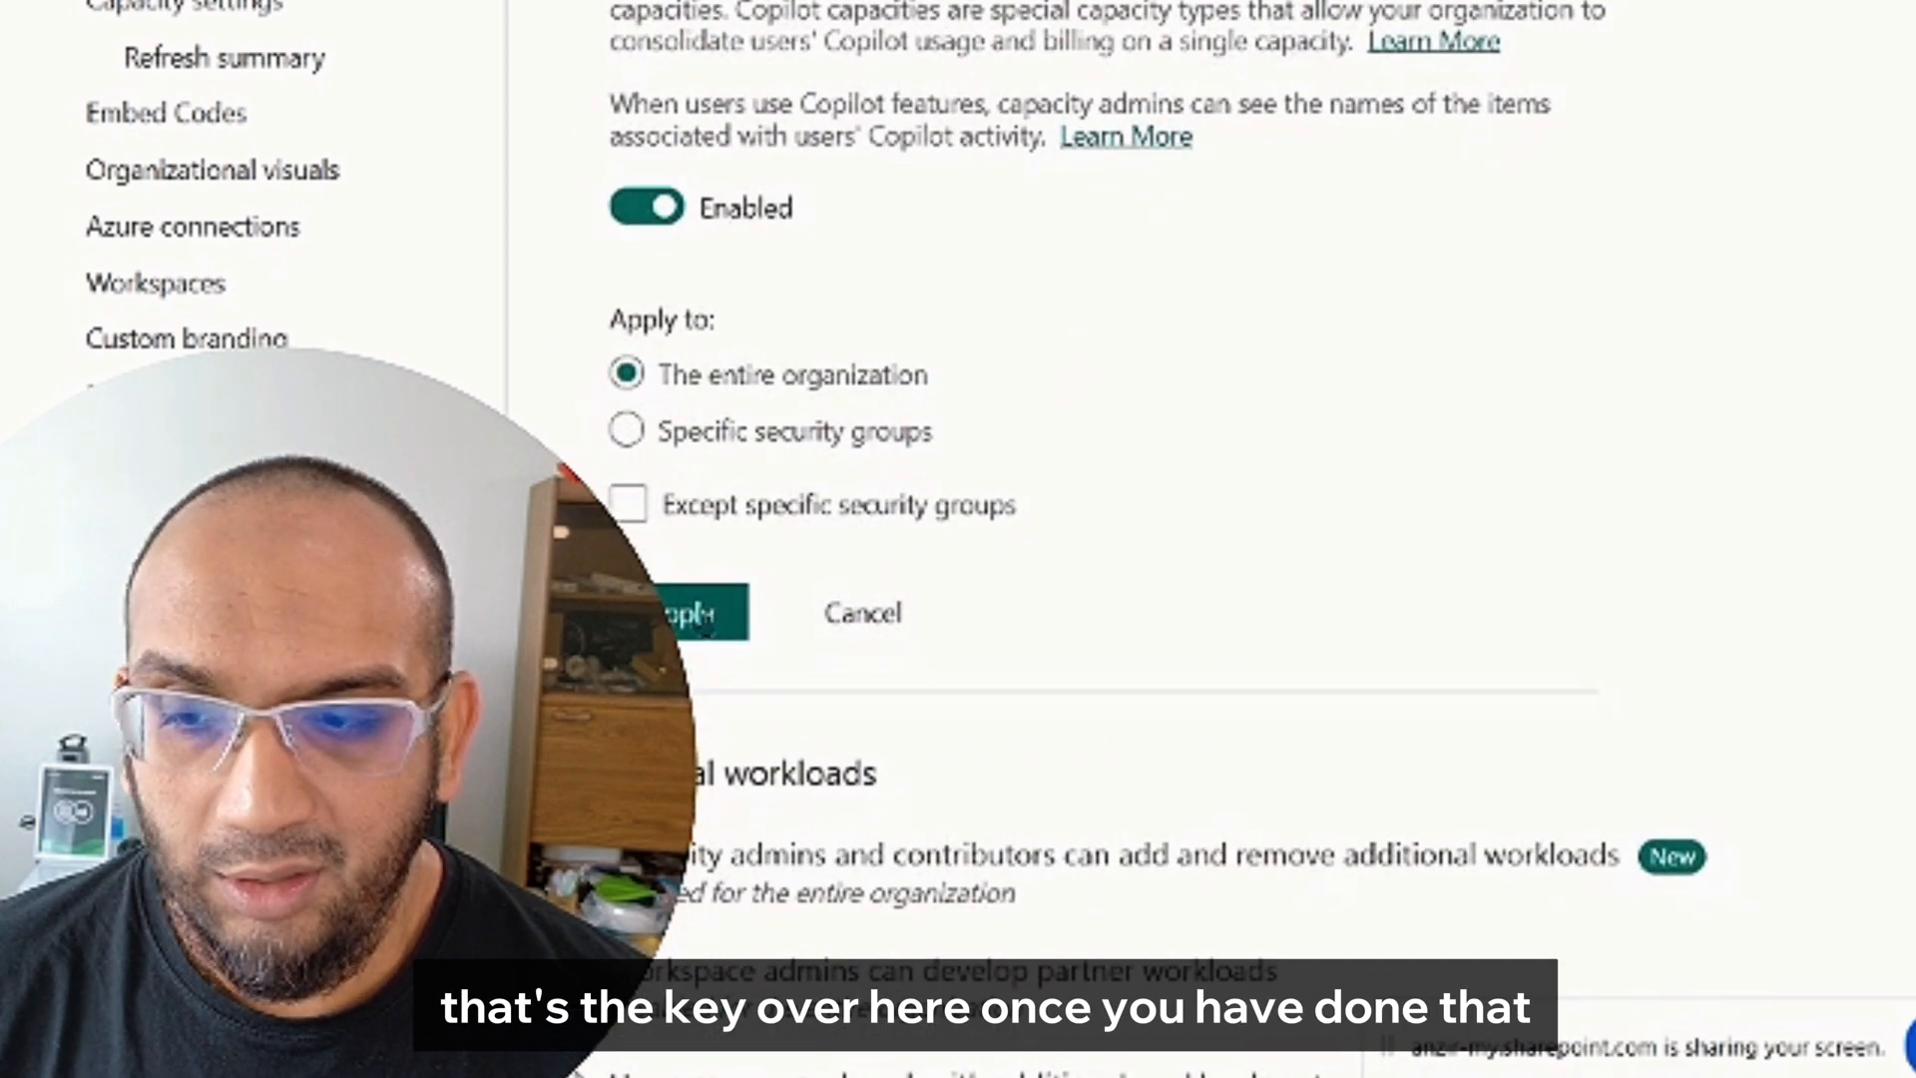
click(686, 611)
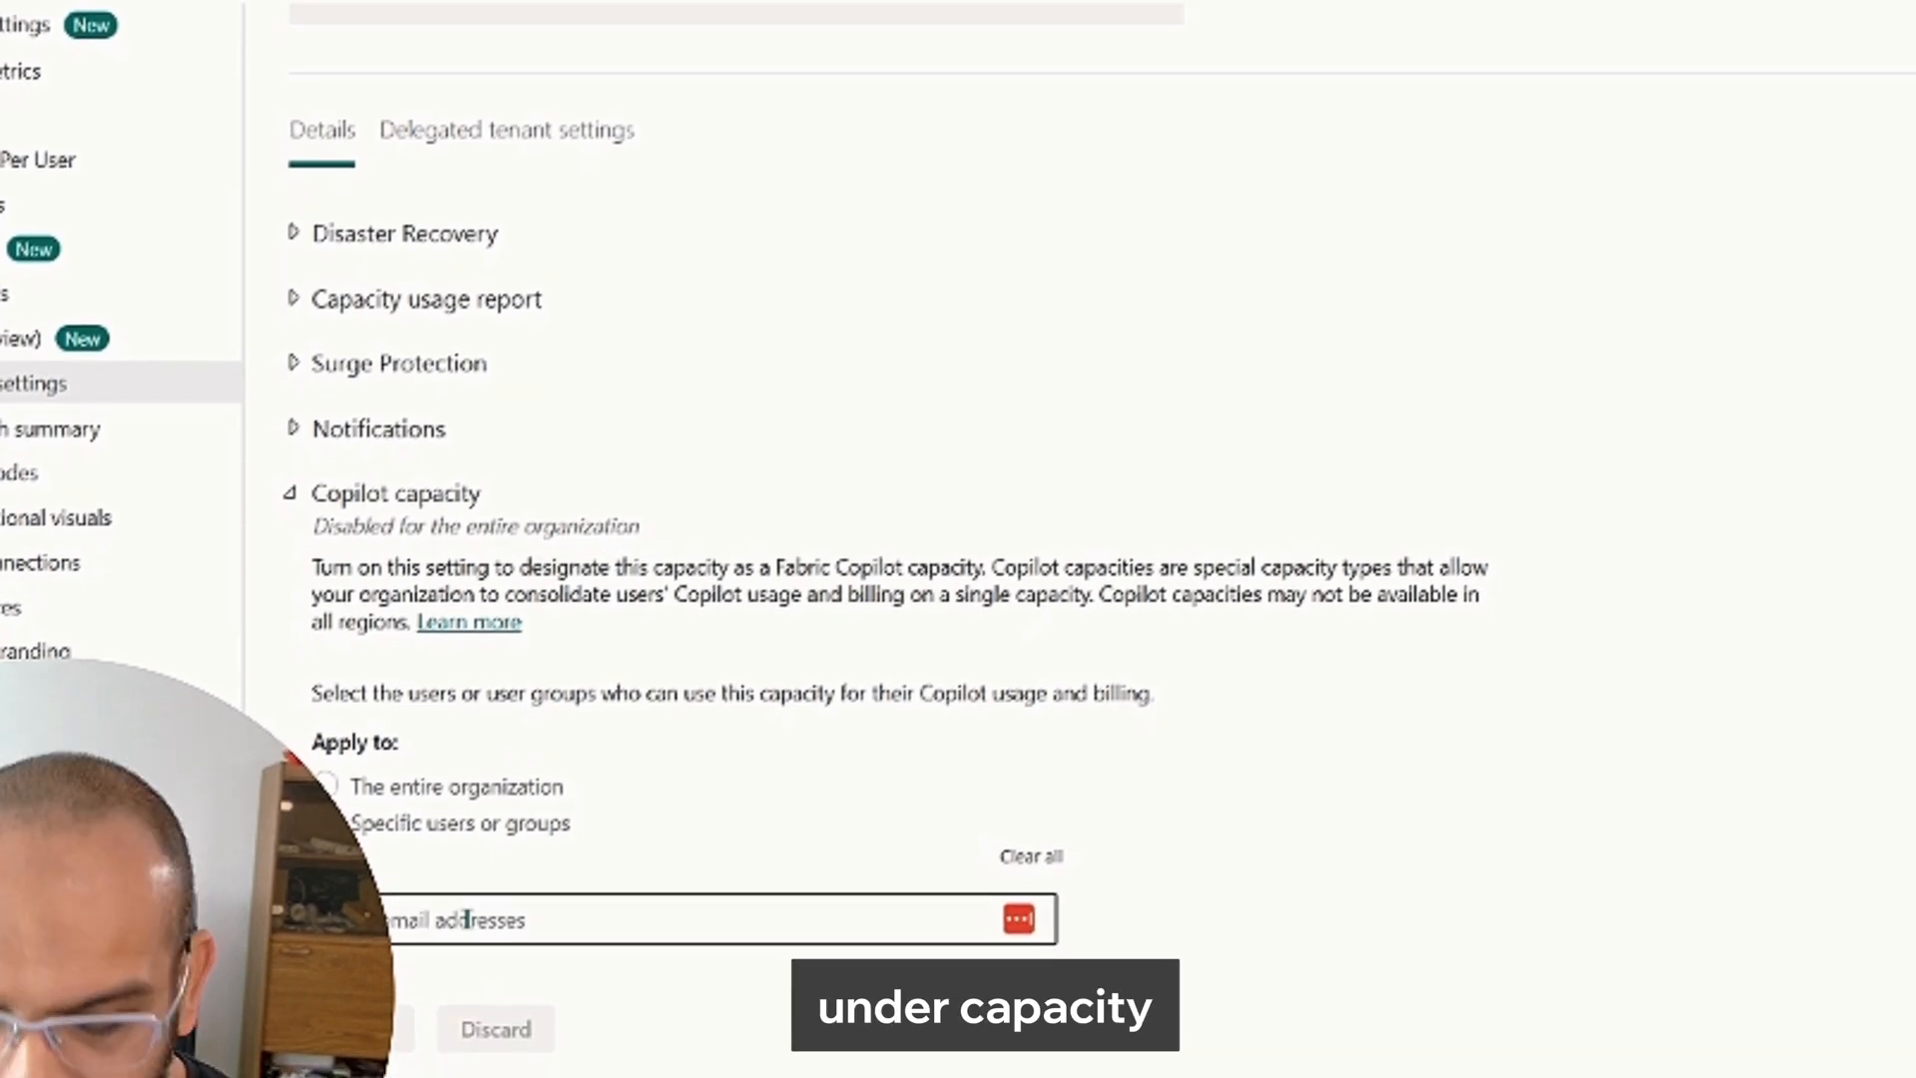
Restrict the capacity's Copilot capacity setting to two specific users and apply
scroll(down, 3)
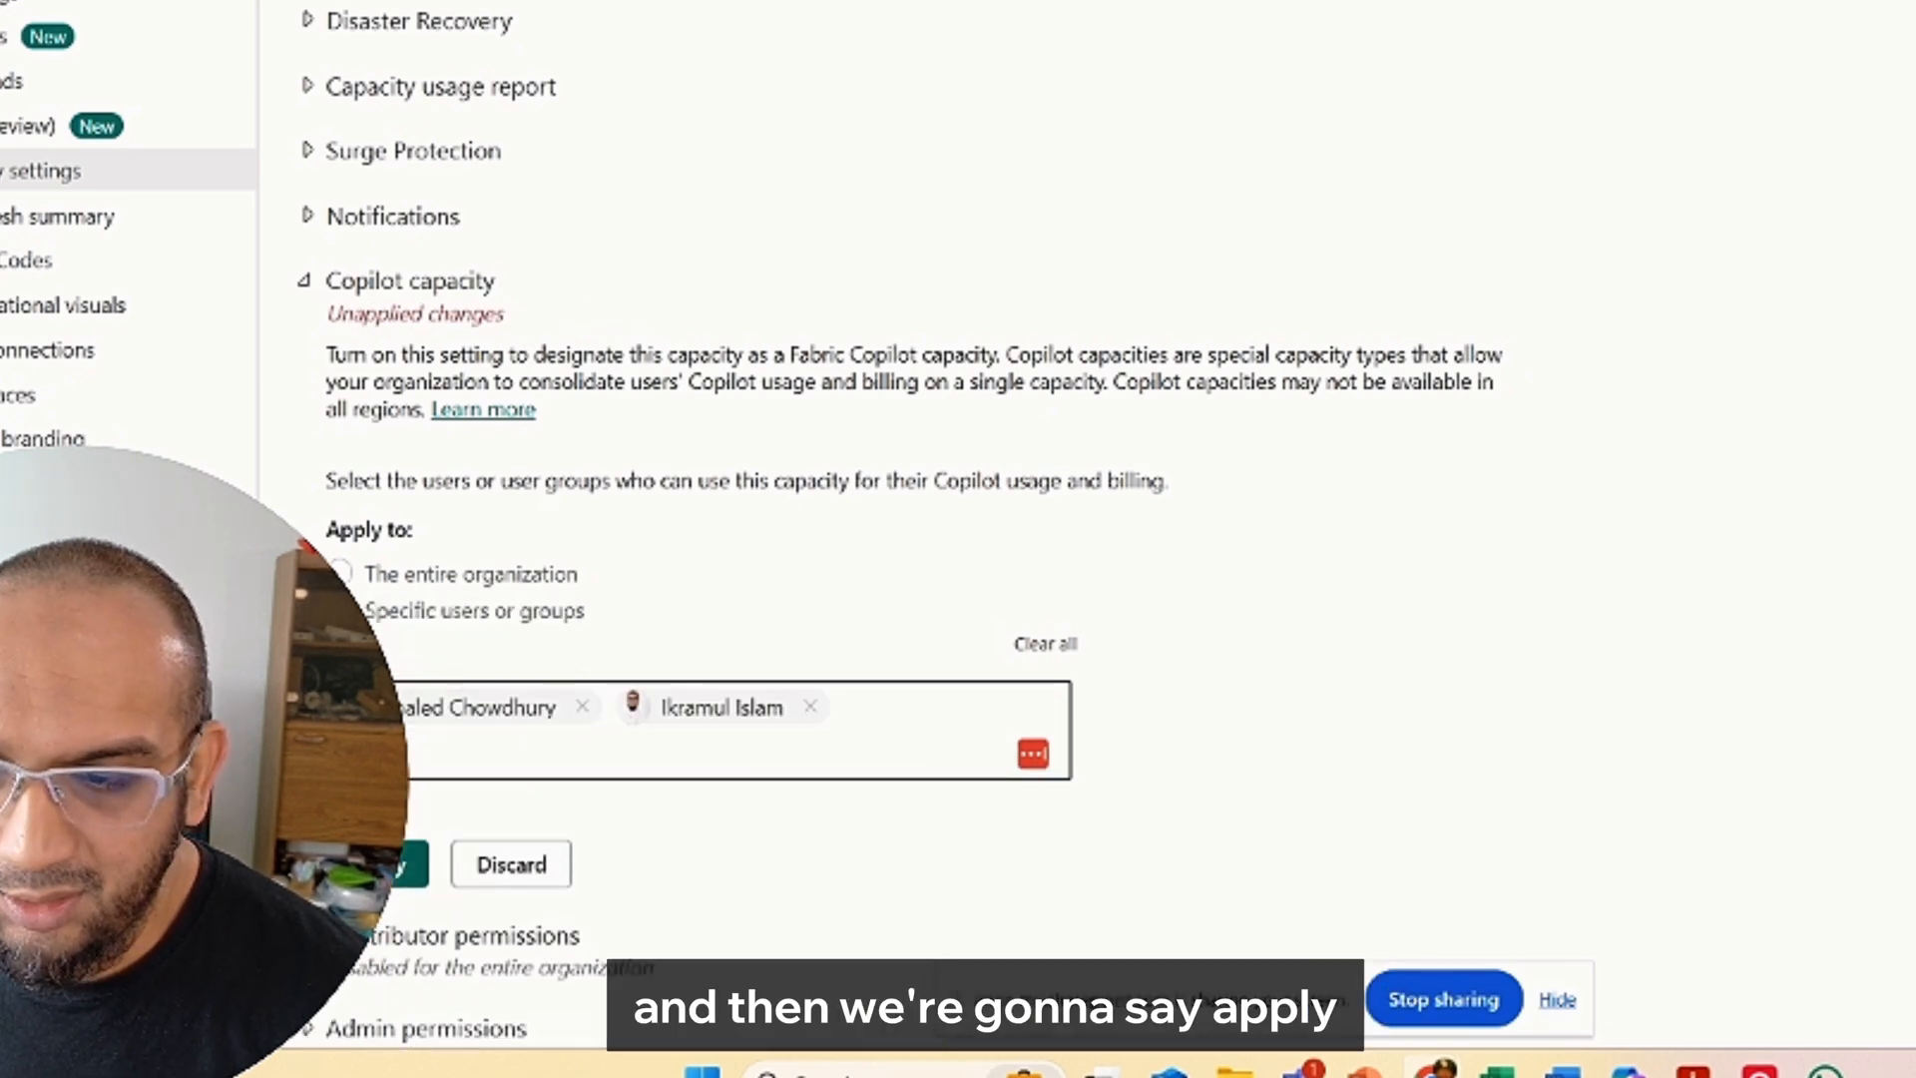
click(372, 864)
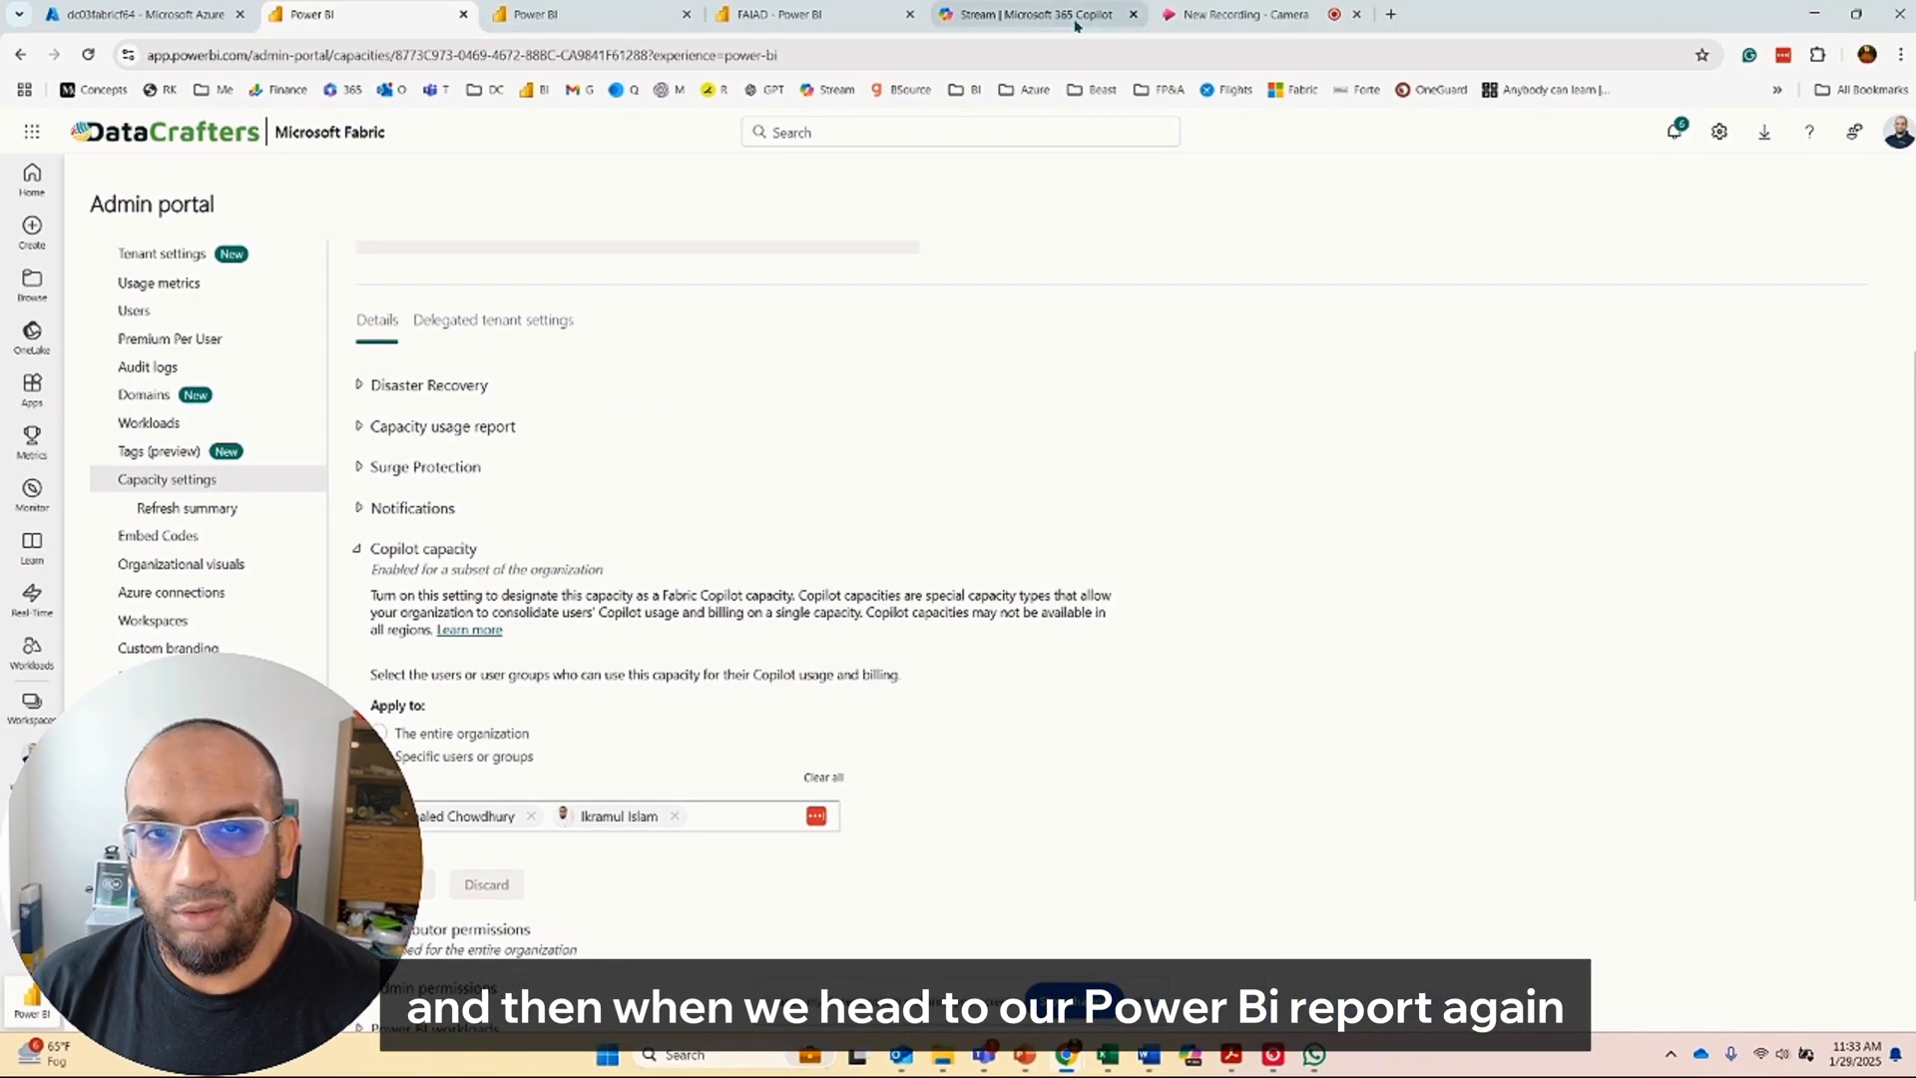
Ask Copilot in the Fabrikam Sales Report for an executive summary
click(782, 13)
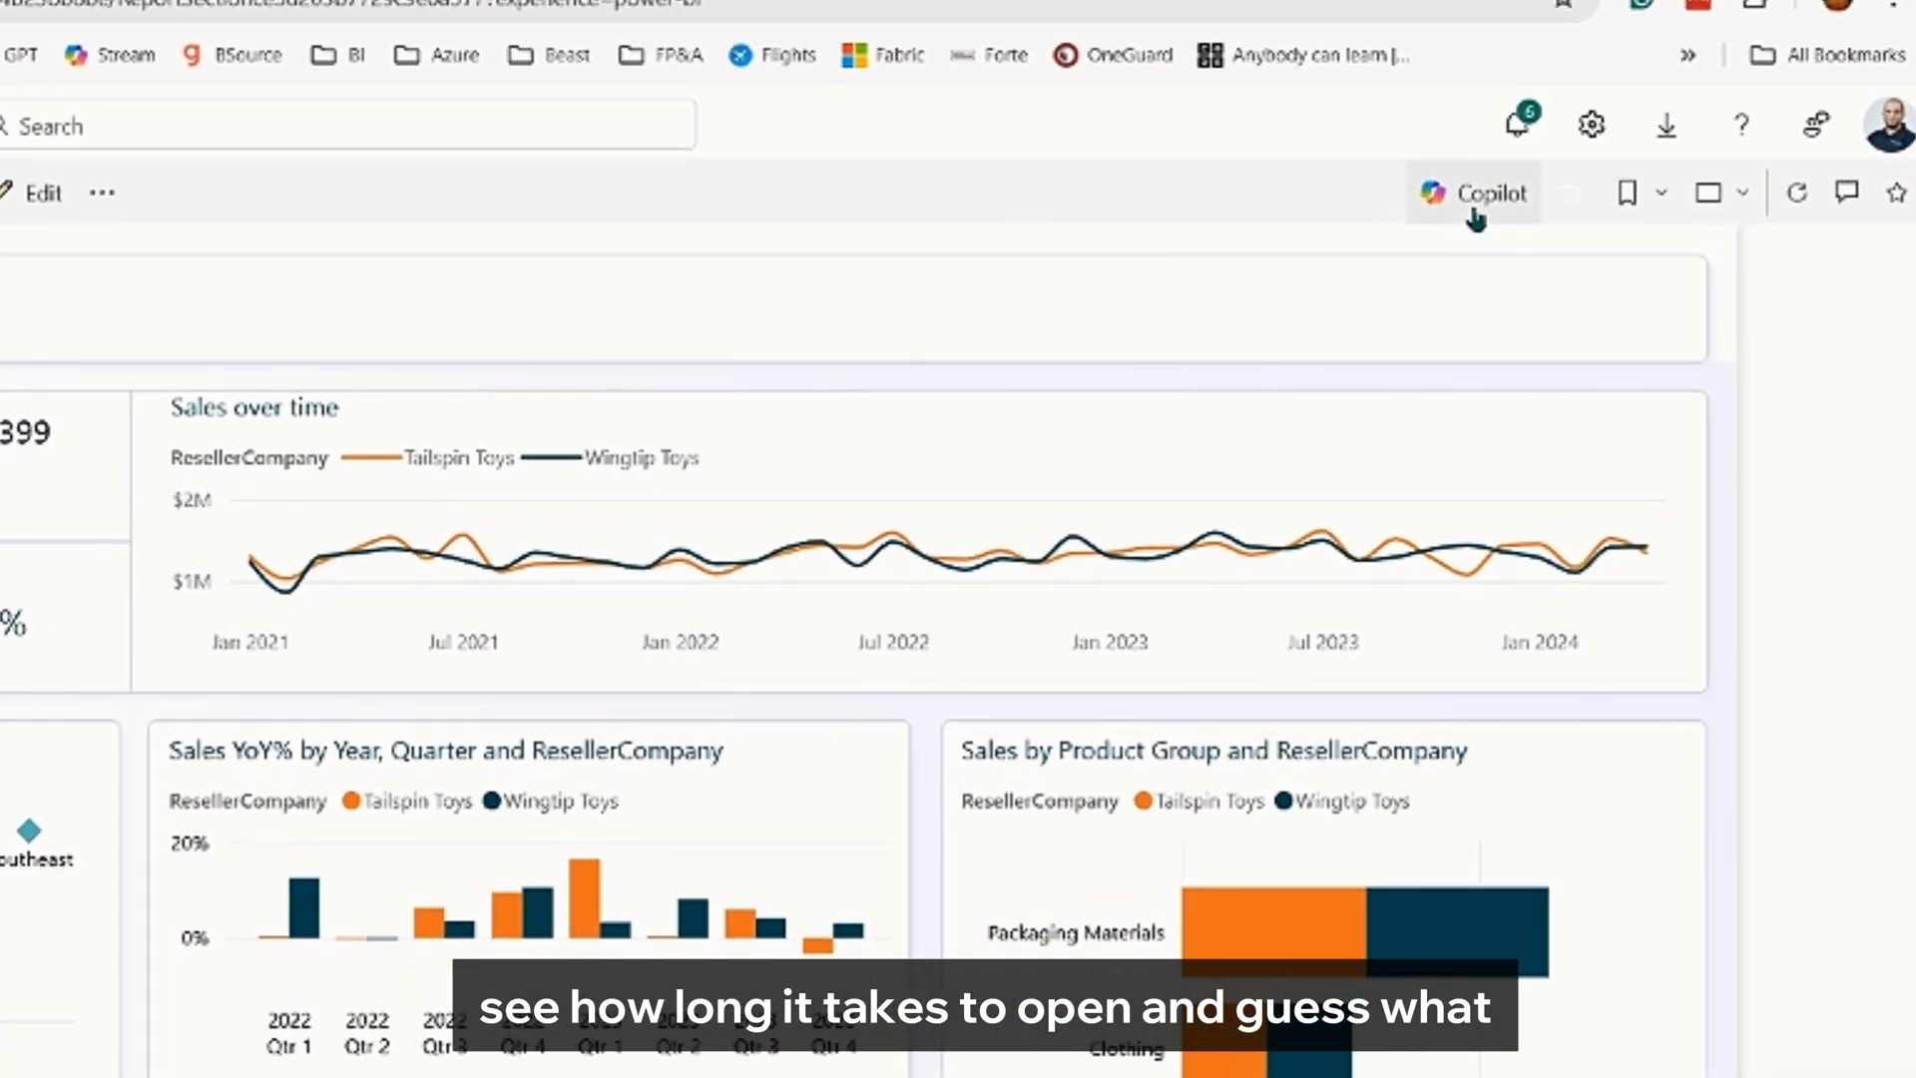
click(1474, 192)
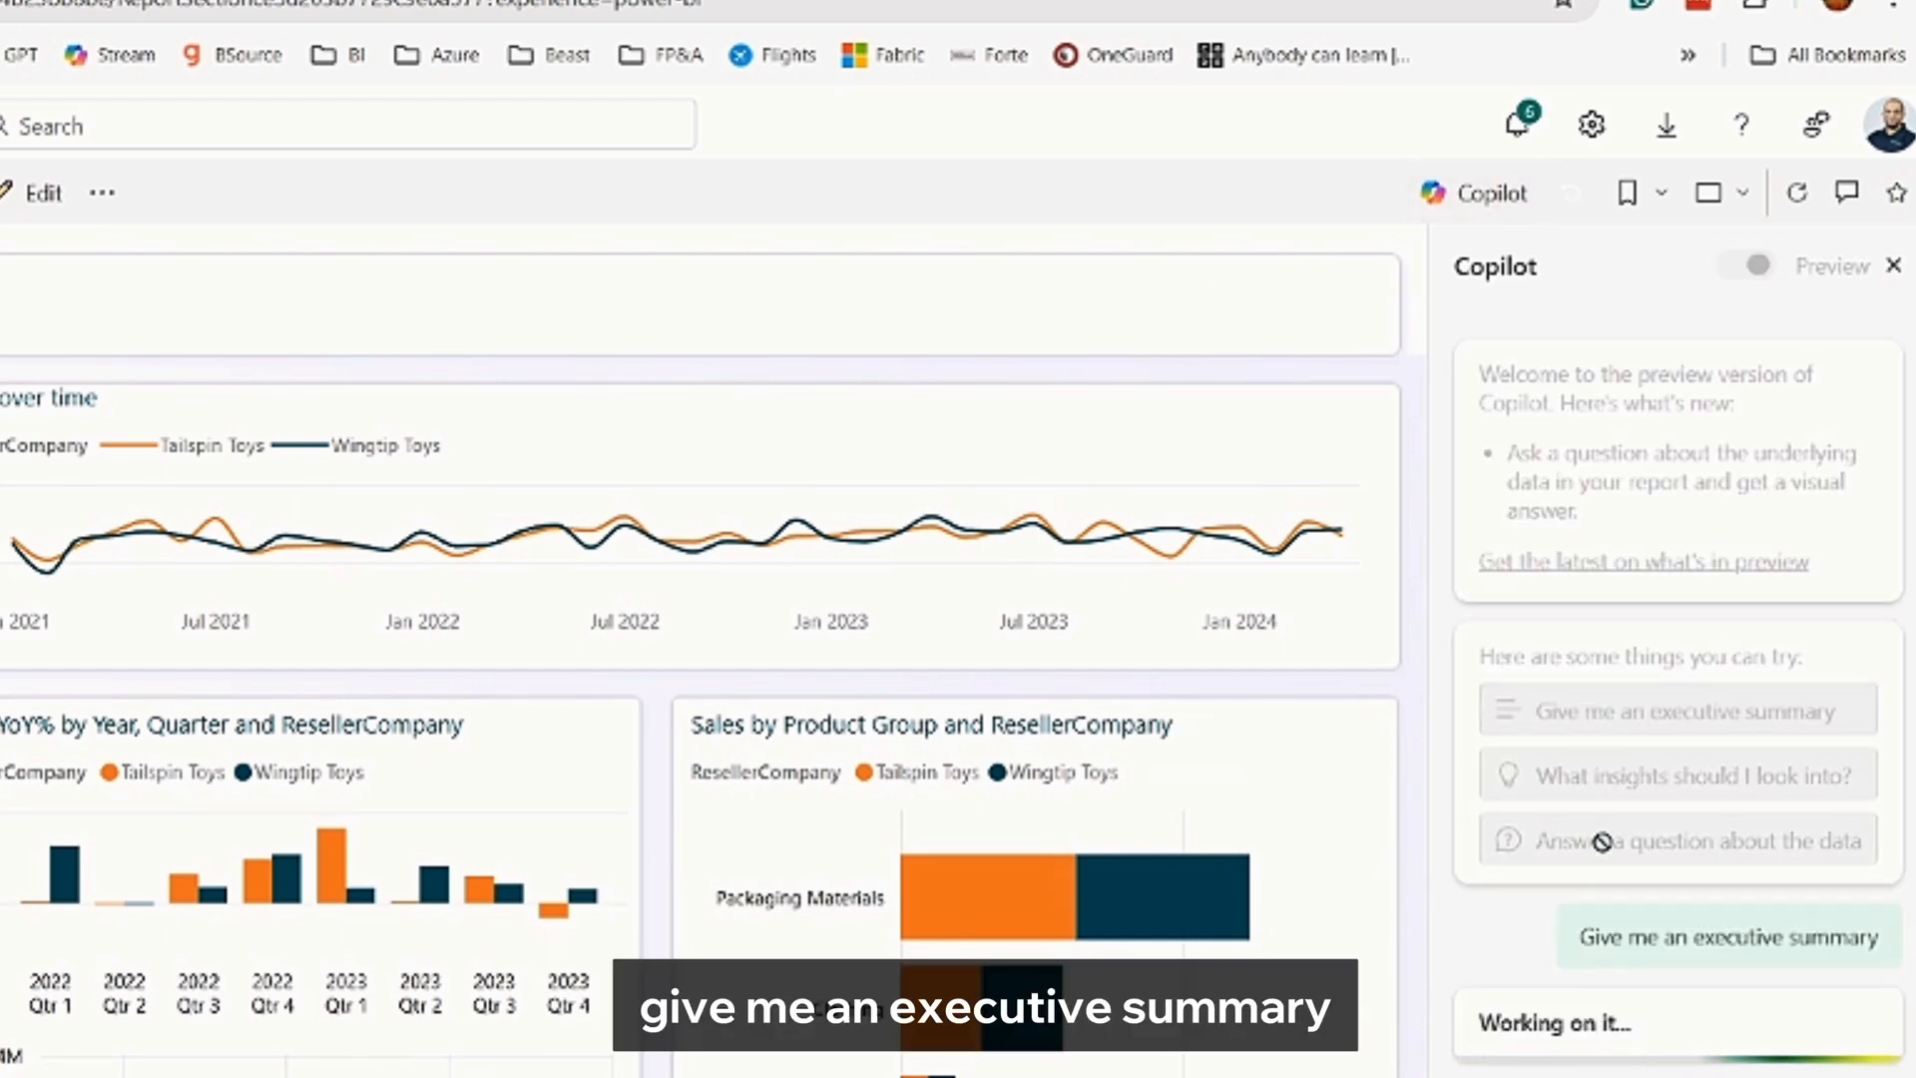
scroll(down, 3)
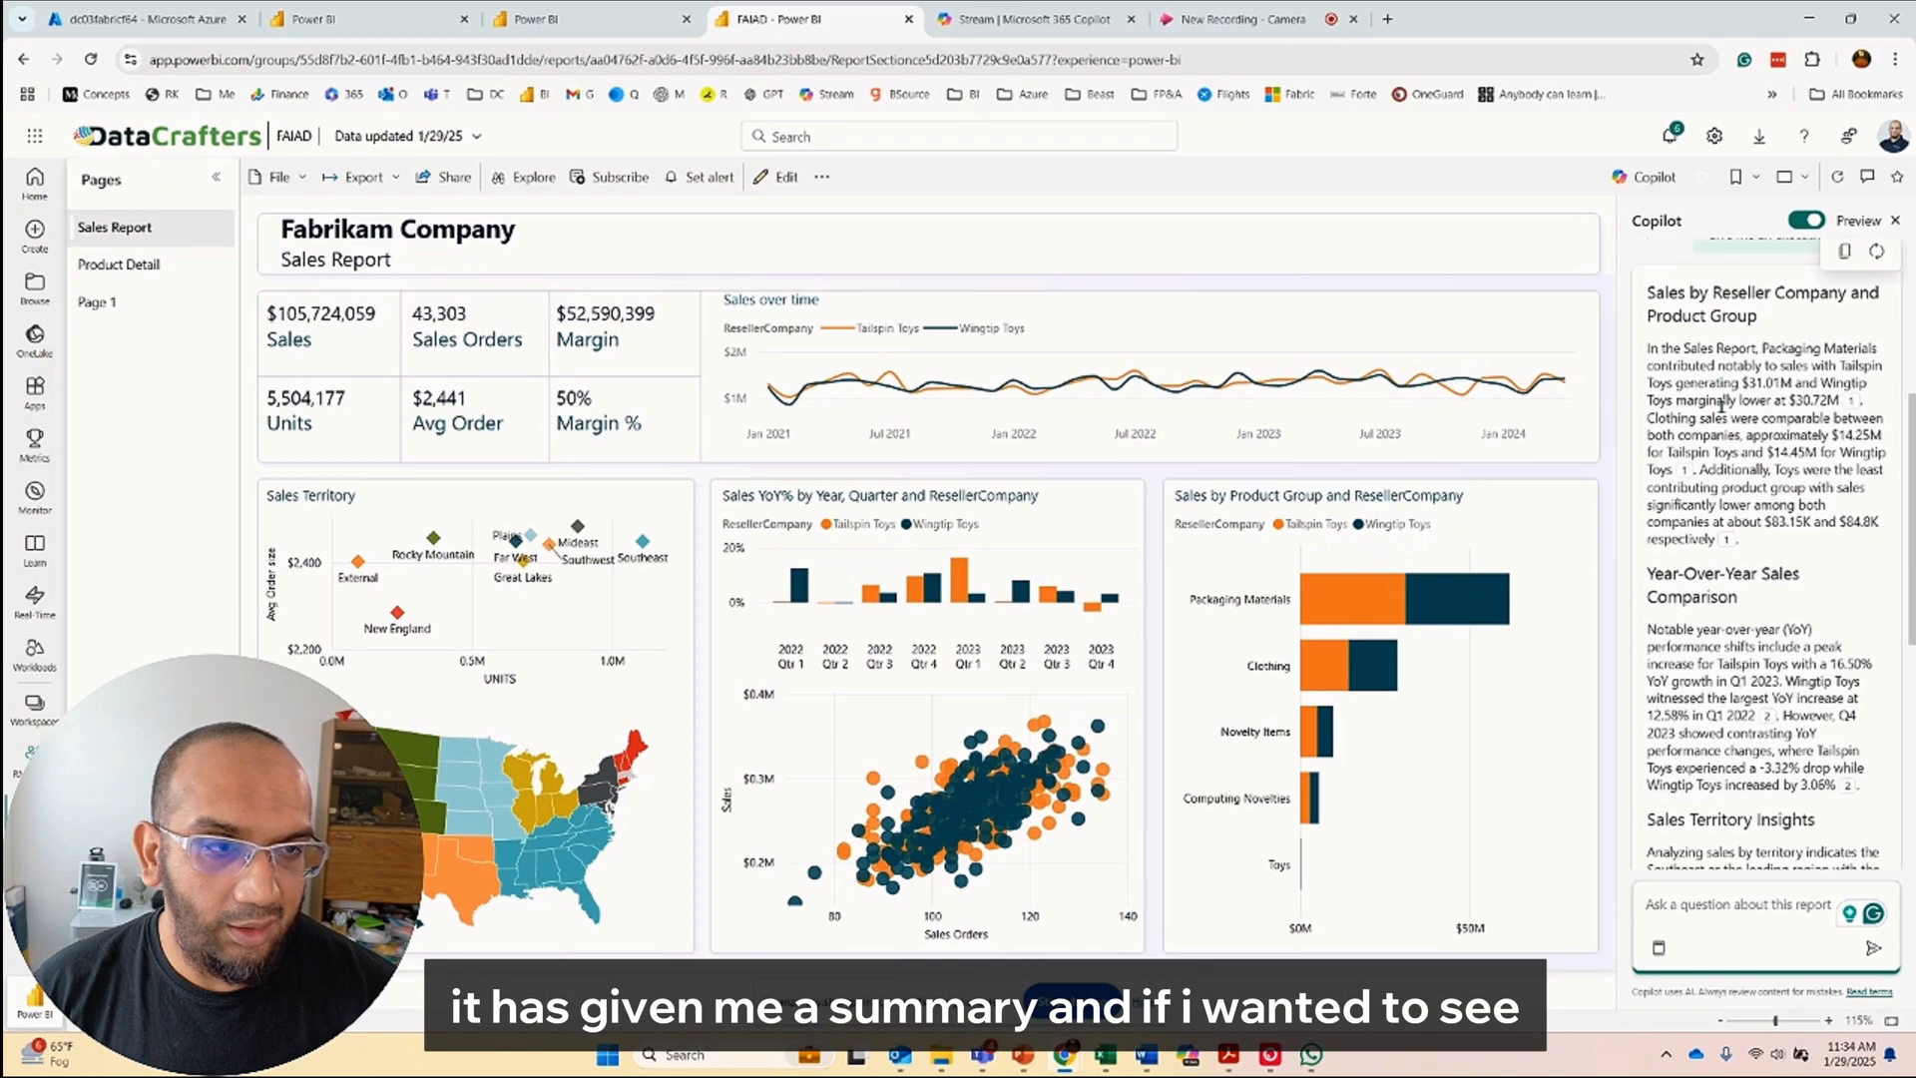
Read the summary's financial performance section and type 'What is the top 2 Sal' into Copilot
scroll(down, 3)
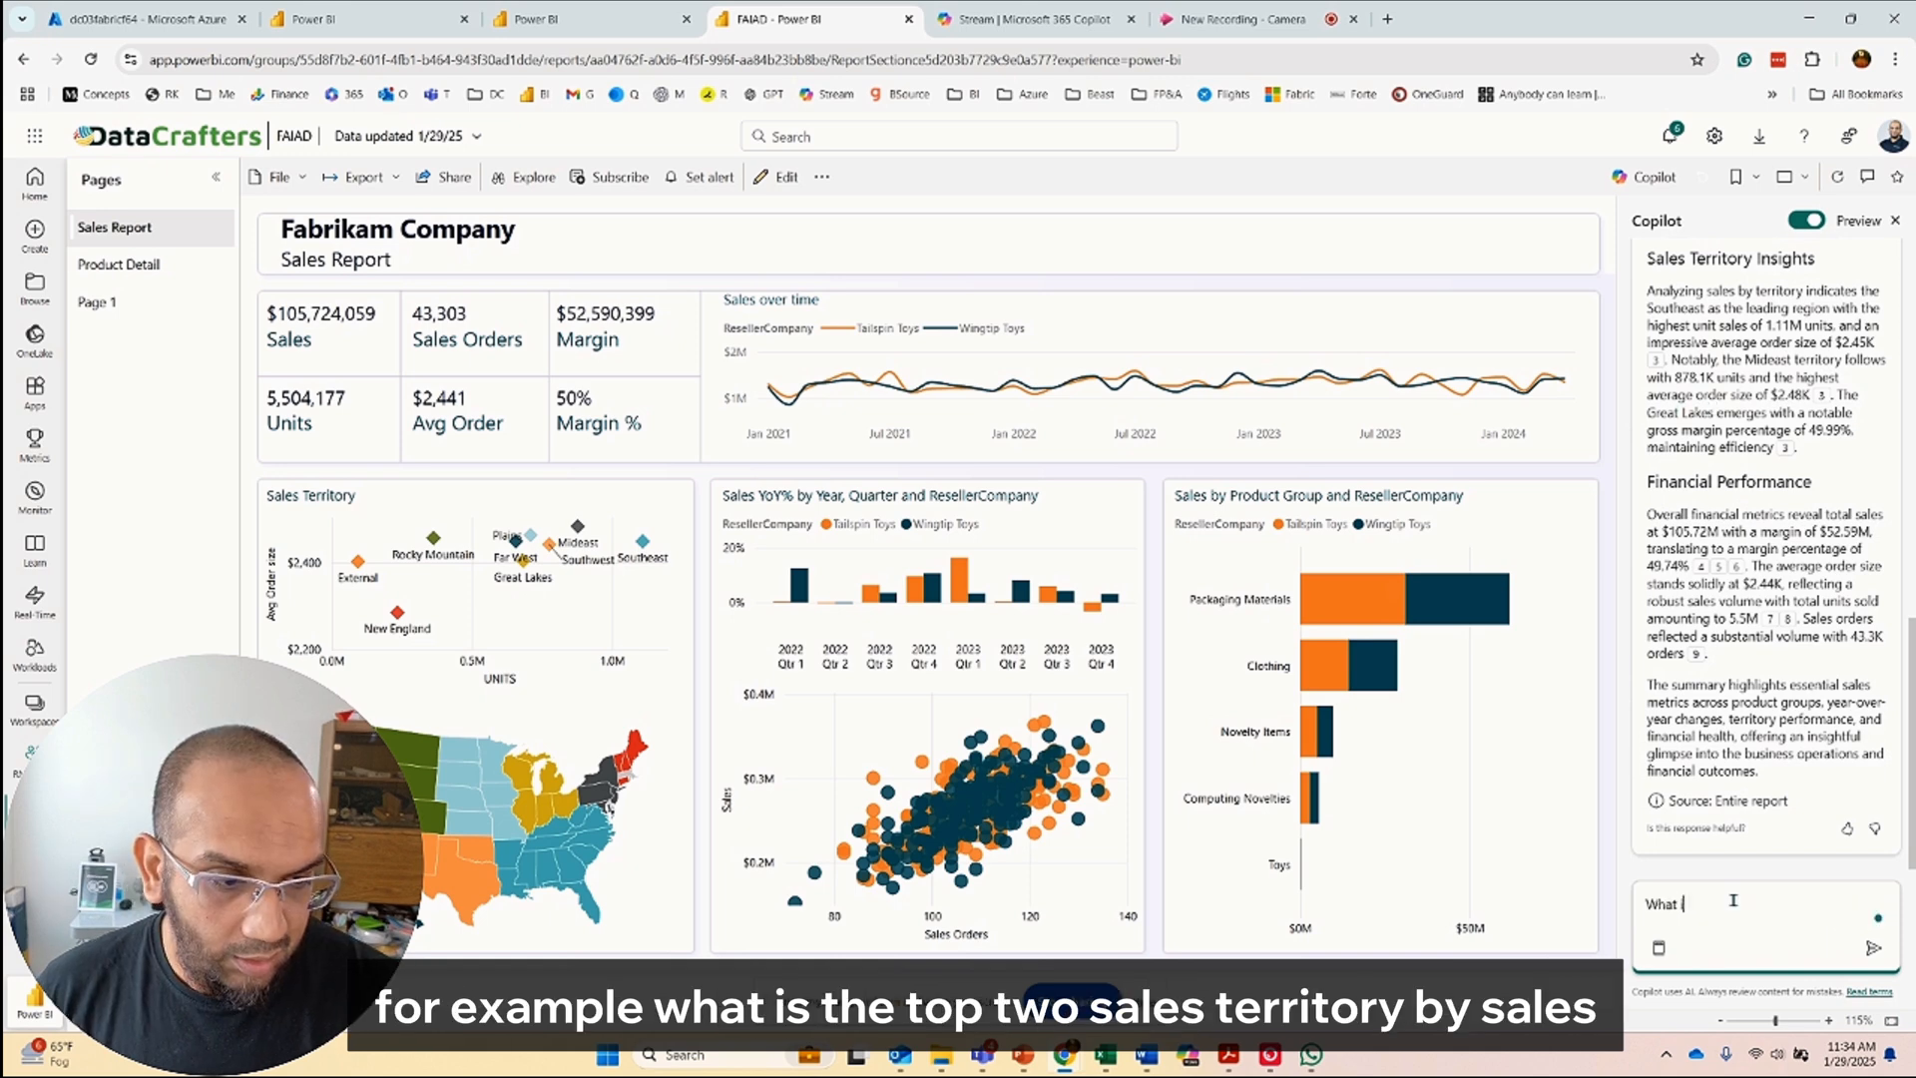
text(What is the top 2 Sal)
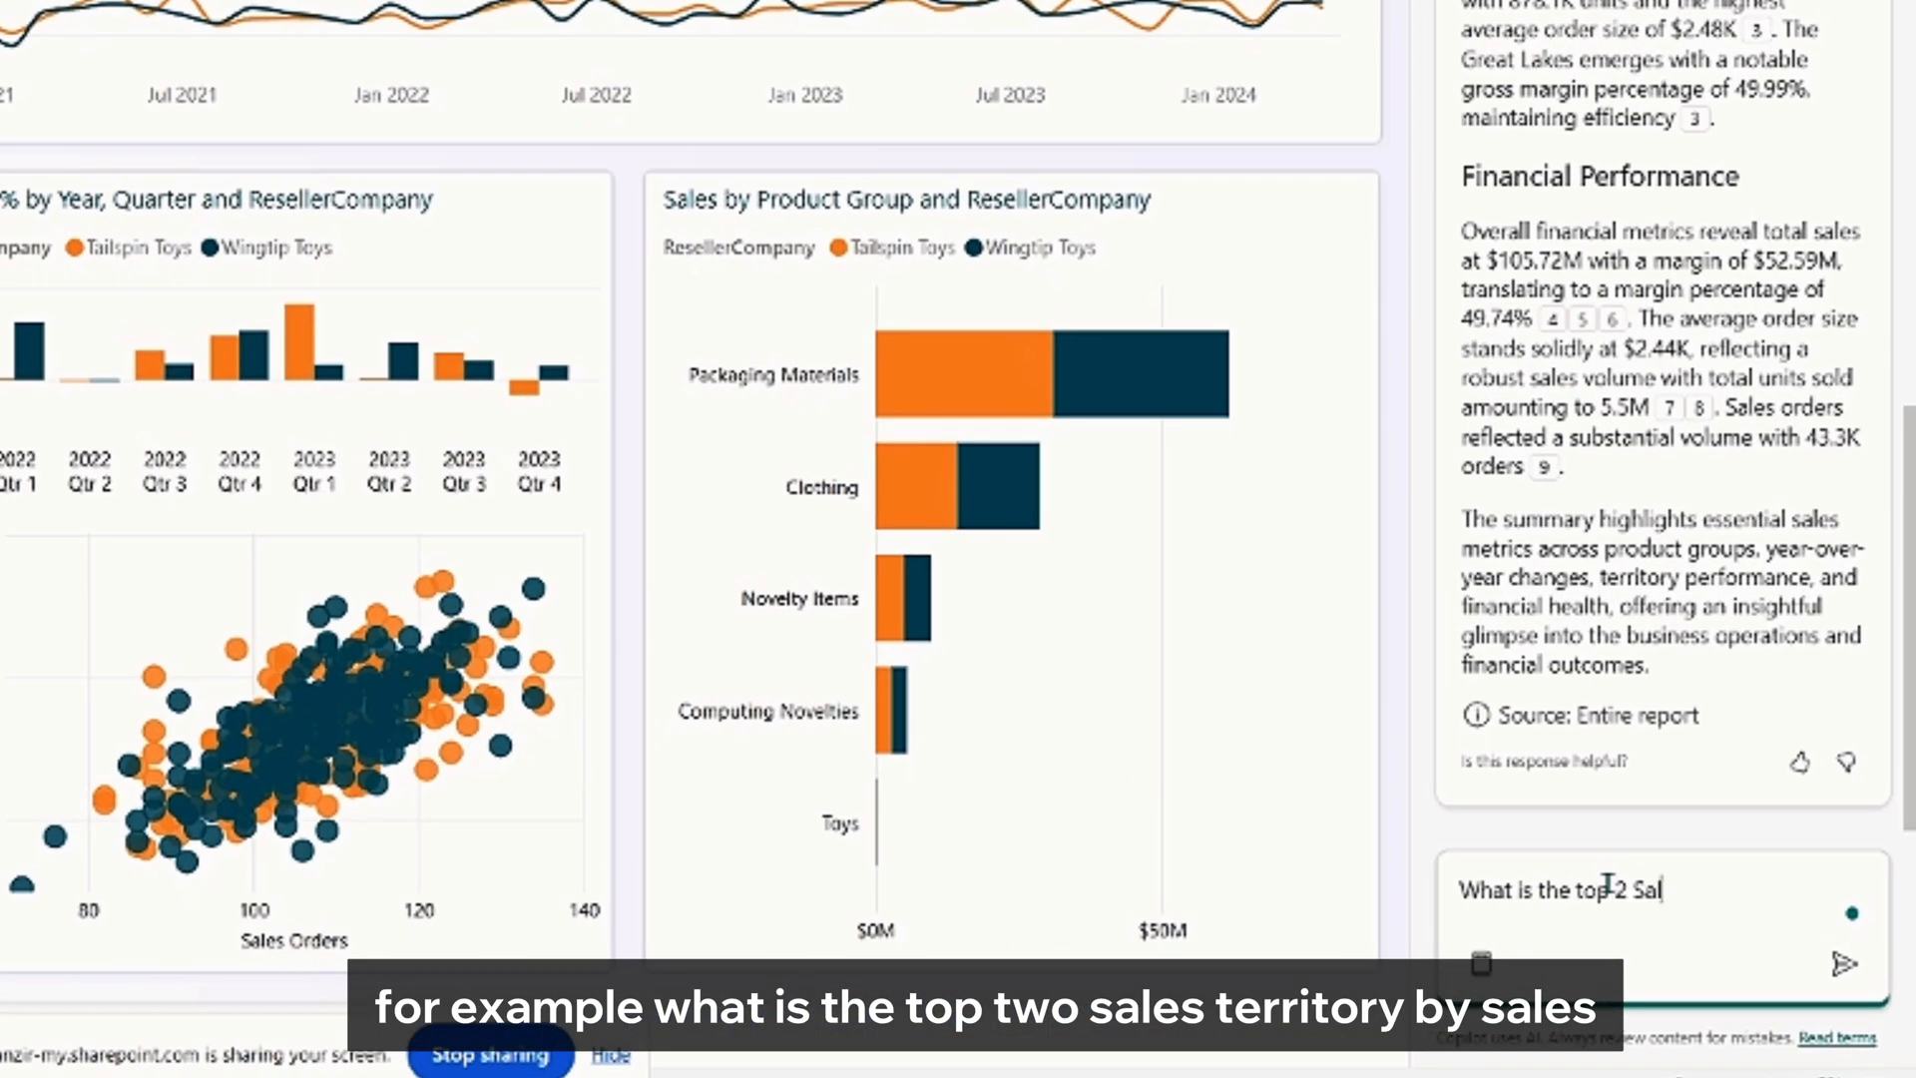